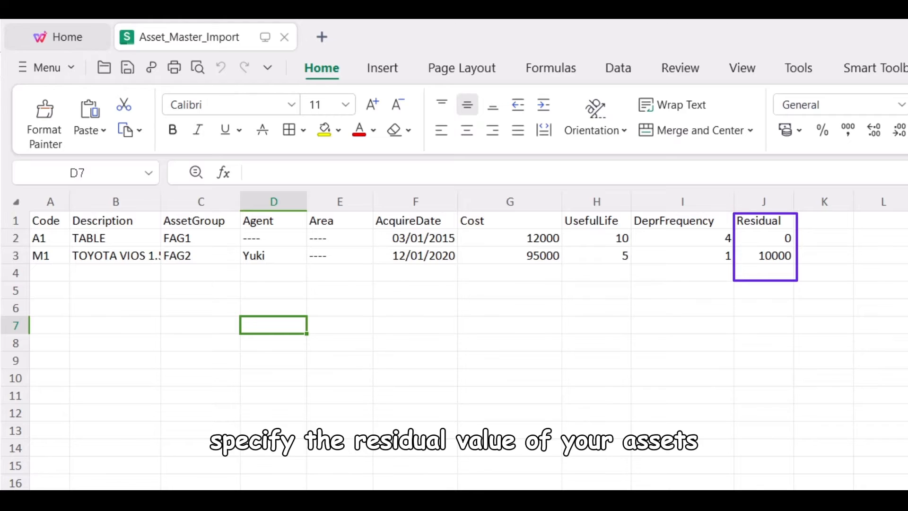
Load the Asset_Master_Import.xlsx workbook into the File Import window.
{"action": "left_click", "coordinate": [223, 482]}
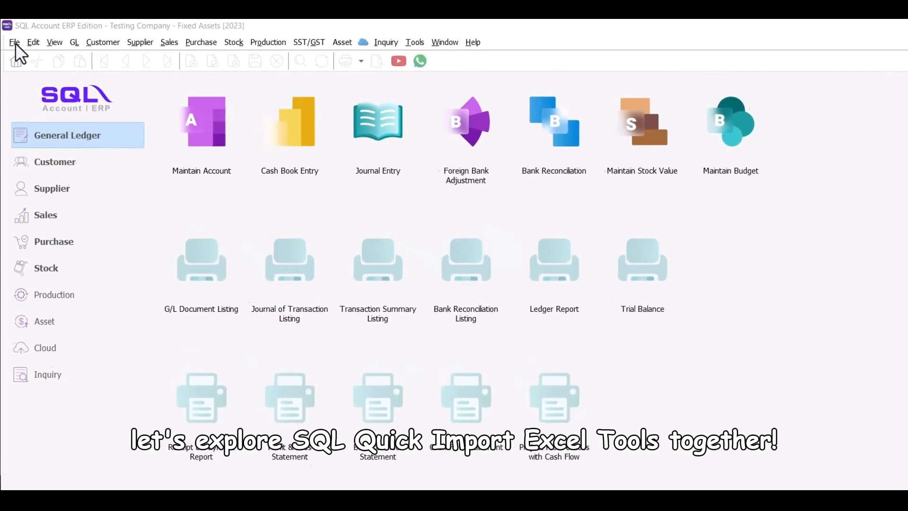
{"action": "left_click", "coordinate": [14, 42]}
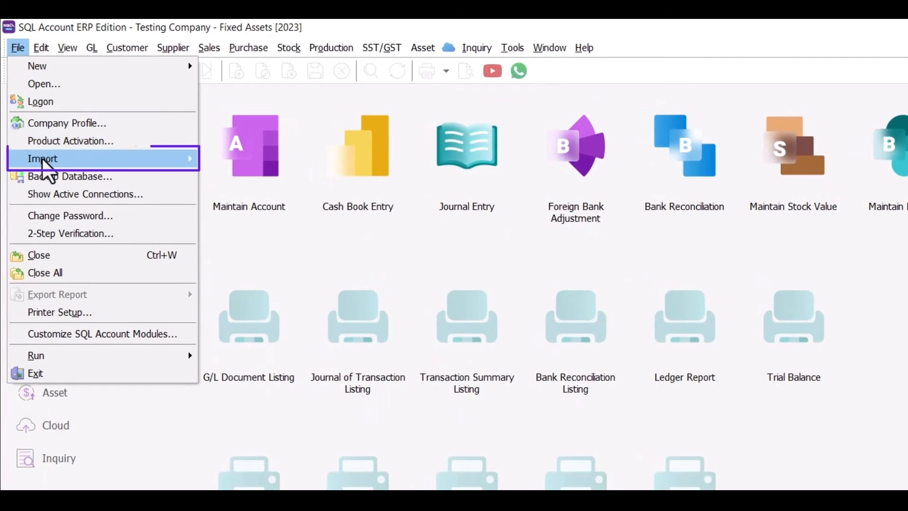
{"action": "left_click", "coordinate": [42, 158]}
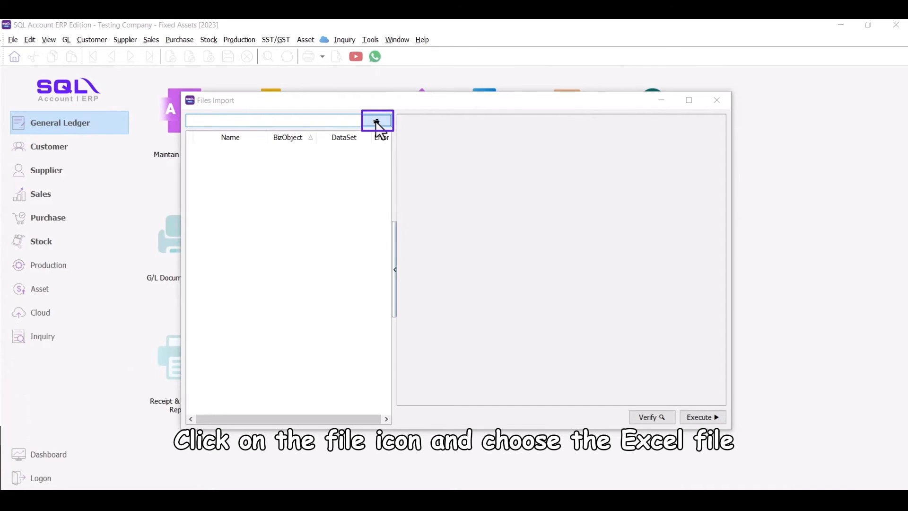
{"action": "left_click", "coordinate": [376, 120]}
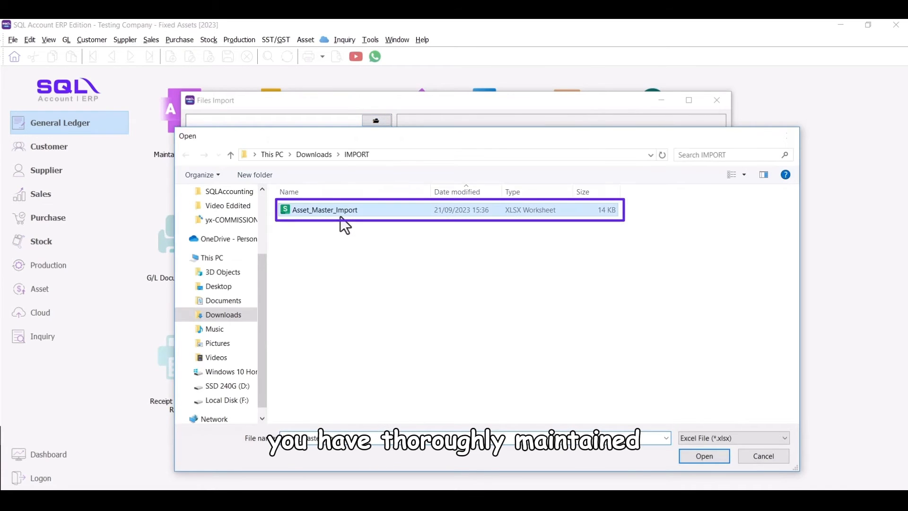
{"action": "left_click", "coordinate": [703, 456]}
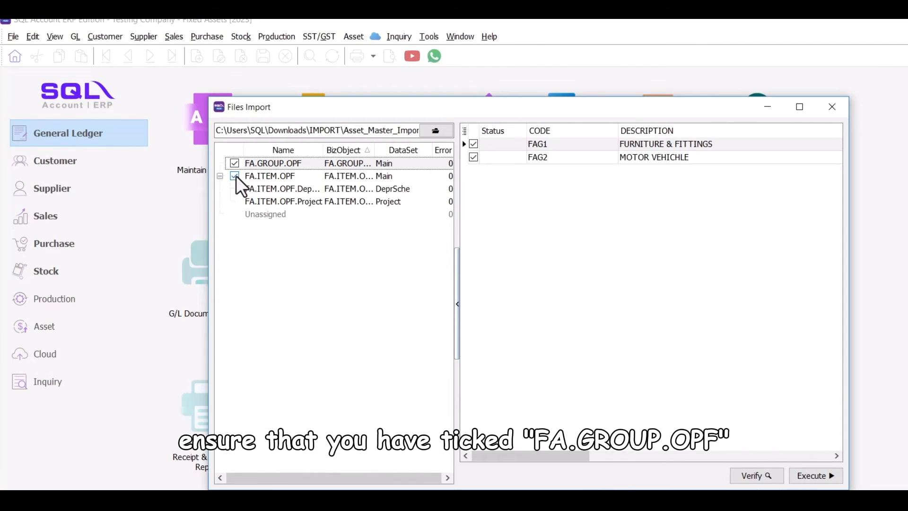
Verify and import only FA.GROUP.OPF, bringing in asset groups FAG1 and FAG2.
{"action": "left_click", "coordinate": [270, 176]}
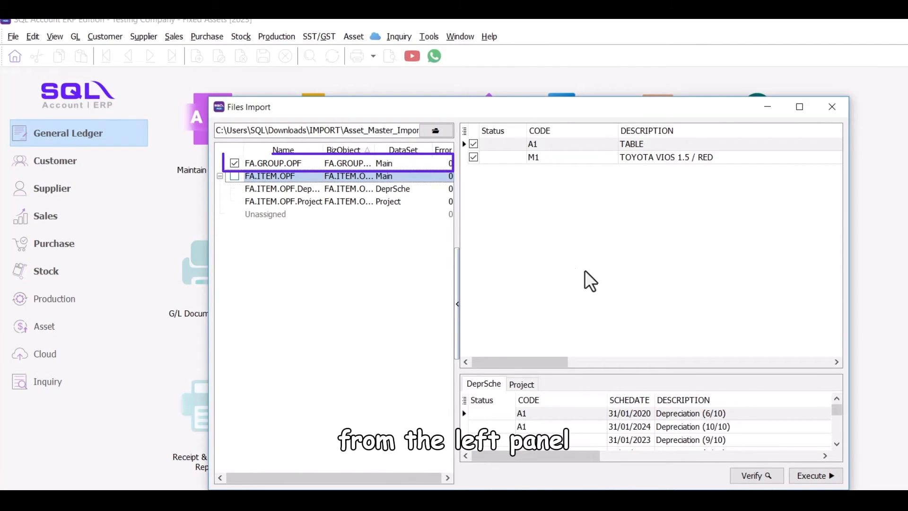
{"action": "left_click", "coordinate": [755, 476]}
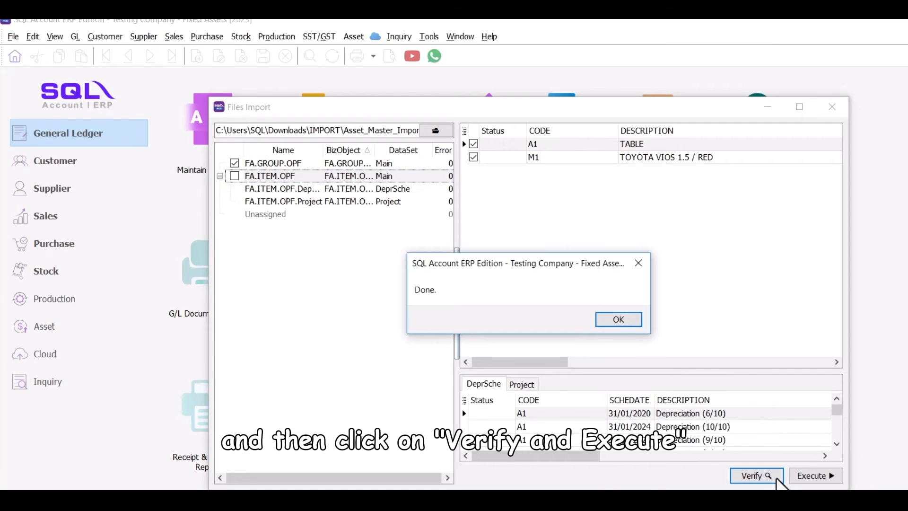
{"action": "left_click", "coordinate": [617, 319]}
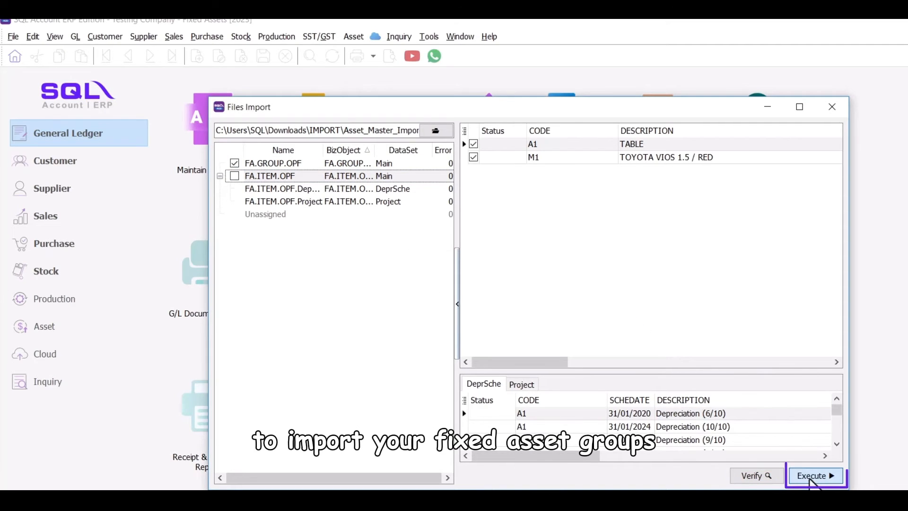
{"action": "left_click", "coordinate": [815, 475]}
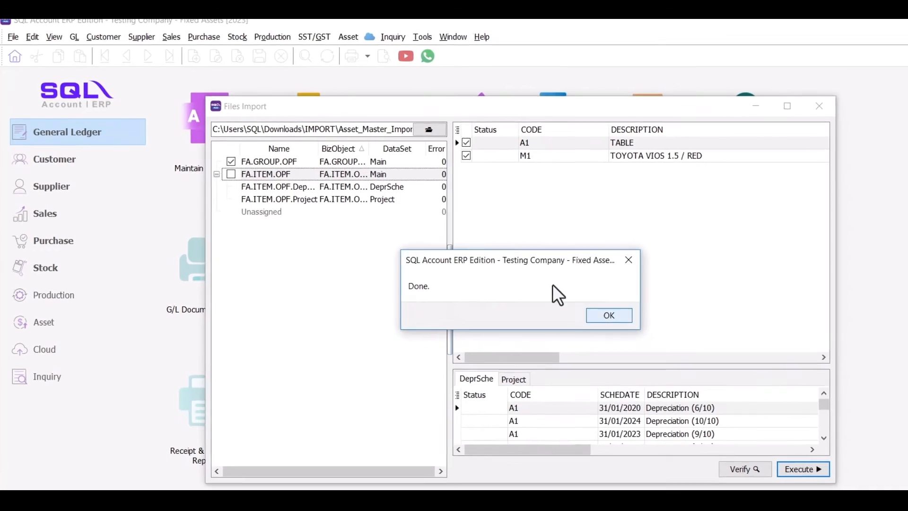
{"action": "left_click", "coordinate": [608, 314]}
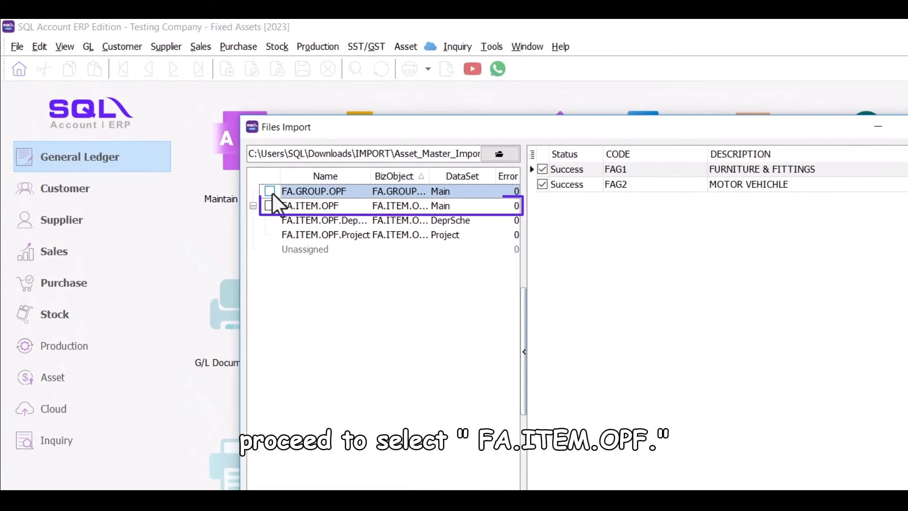
Import FA.ITEM.OPF, adding assets A1 Table and M1 Toyota Vios with schedules and projects.
{"action": "left_click", "coordinate": [270, 206]}
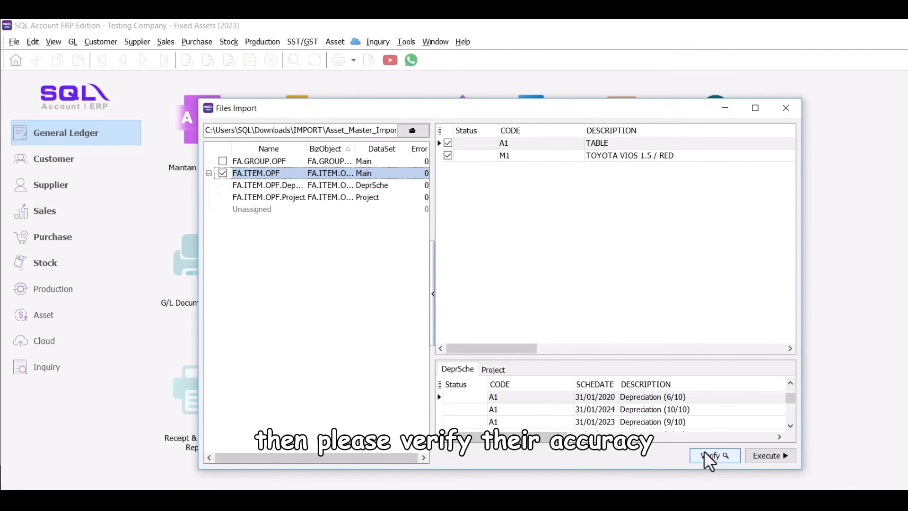
{"action": "left_click", "coordinate": [714, 455]}
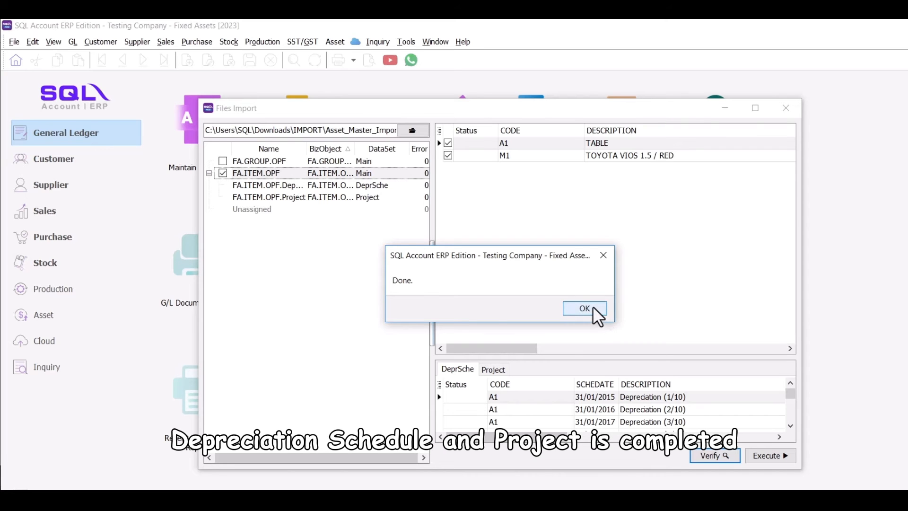
{"action": "left_click", "coordinate": [584, 307]}
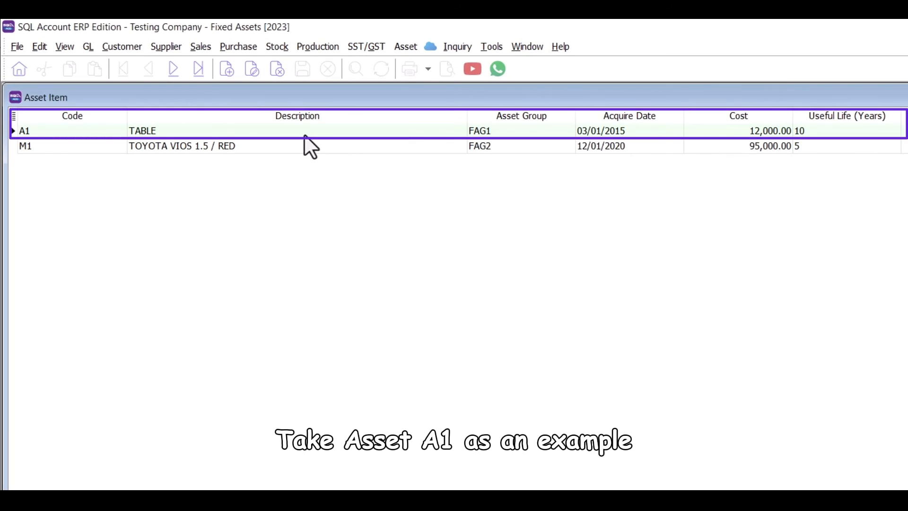
Review A1's ten 1,200 depreciation entries and its P1 50%, 30% and P2 20% project split.
{"action": "double_click", "coordinate": [24, 131]}
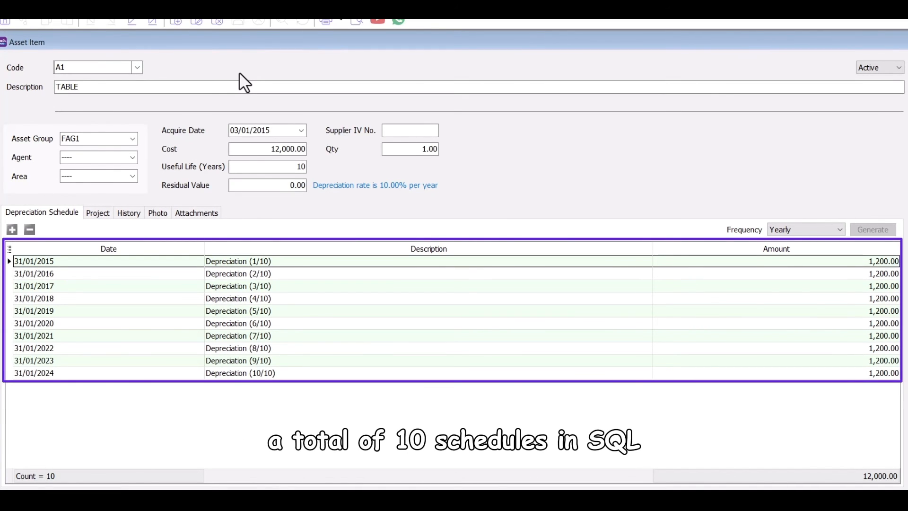
{"action": "left_click", "coordinate": [98, 212]}
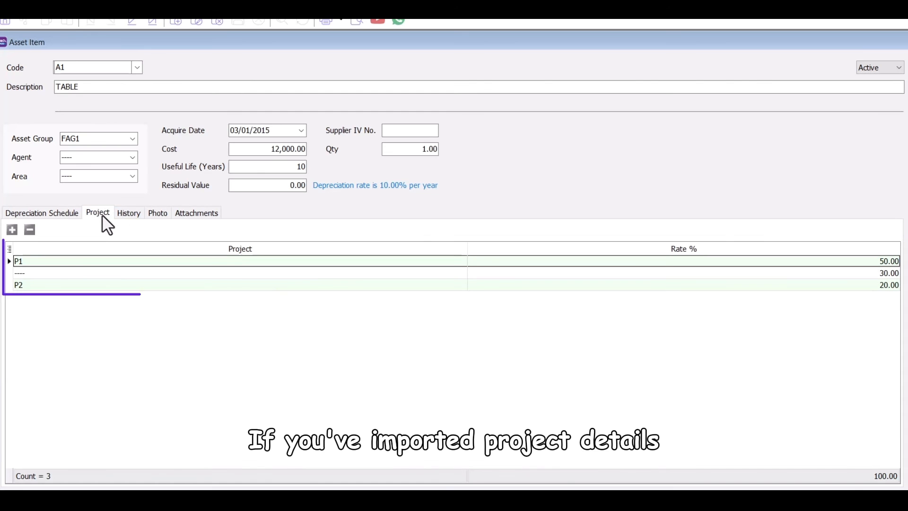